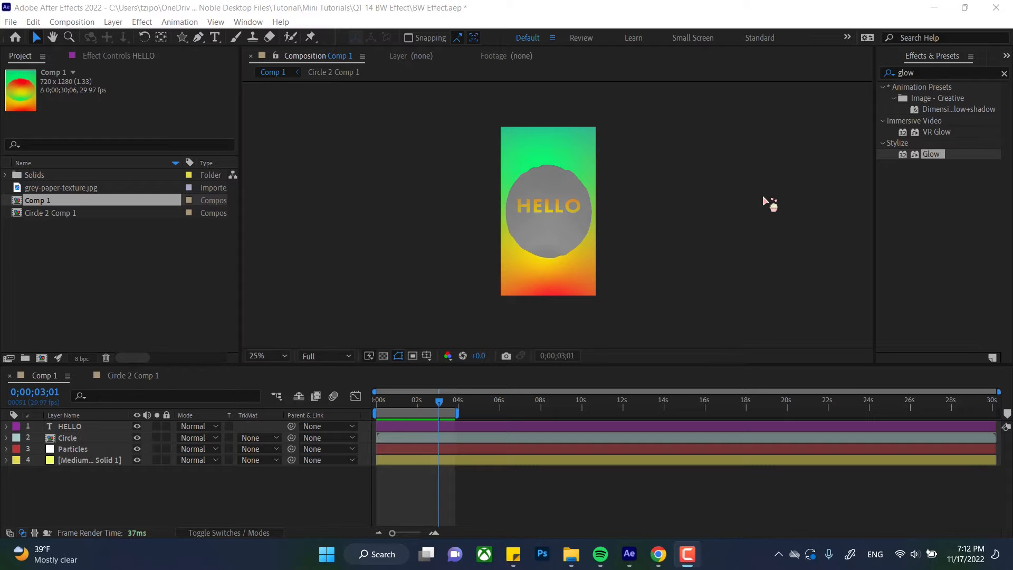
pyautogui.moveTo(711, 208)
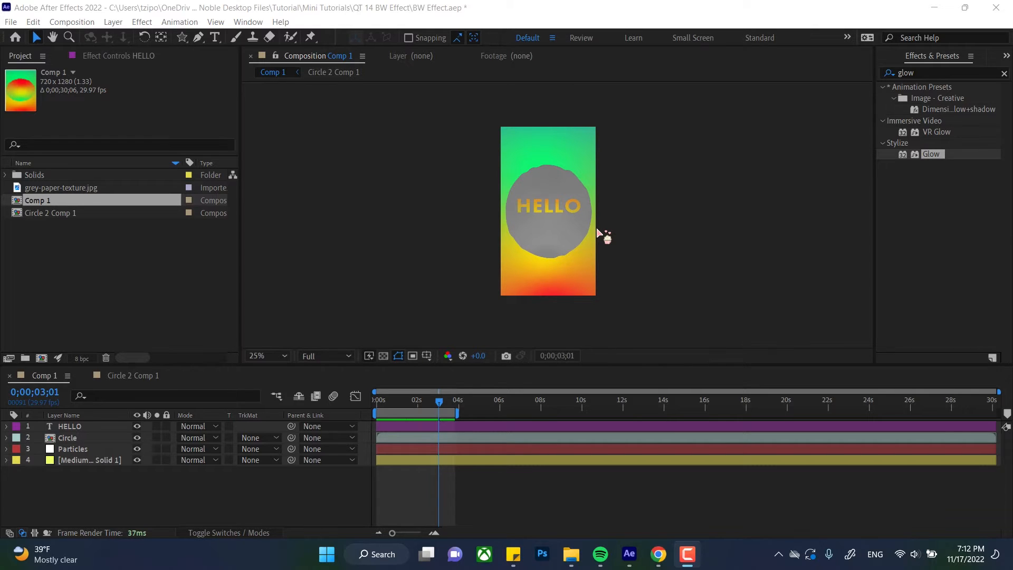
pyautogui.moveTo(644, 231)
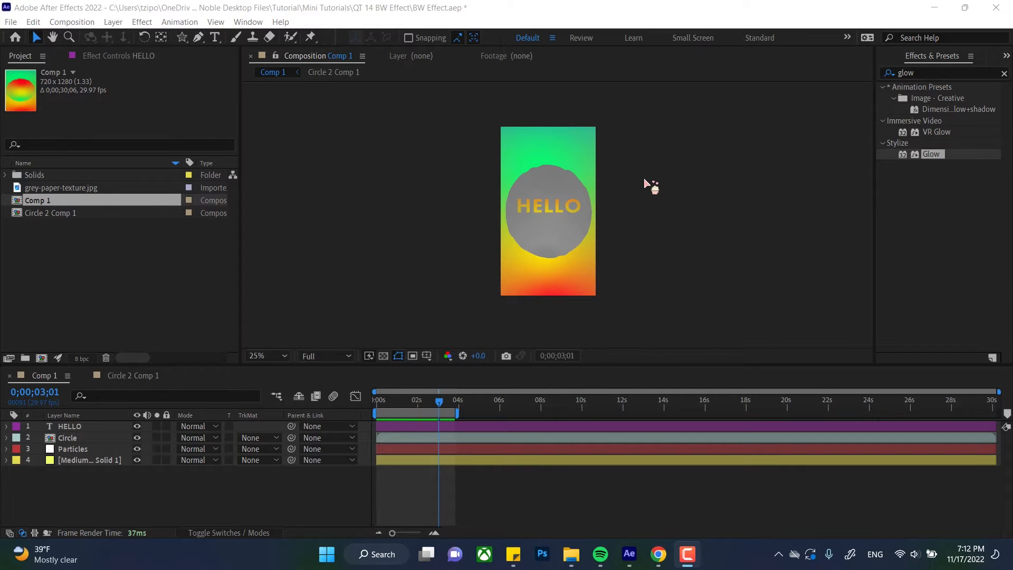
pyautogui.moveTo(608, 285)
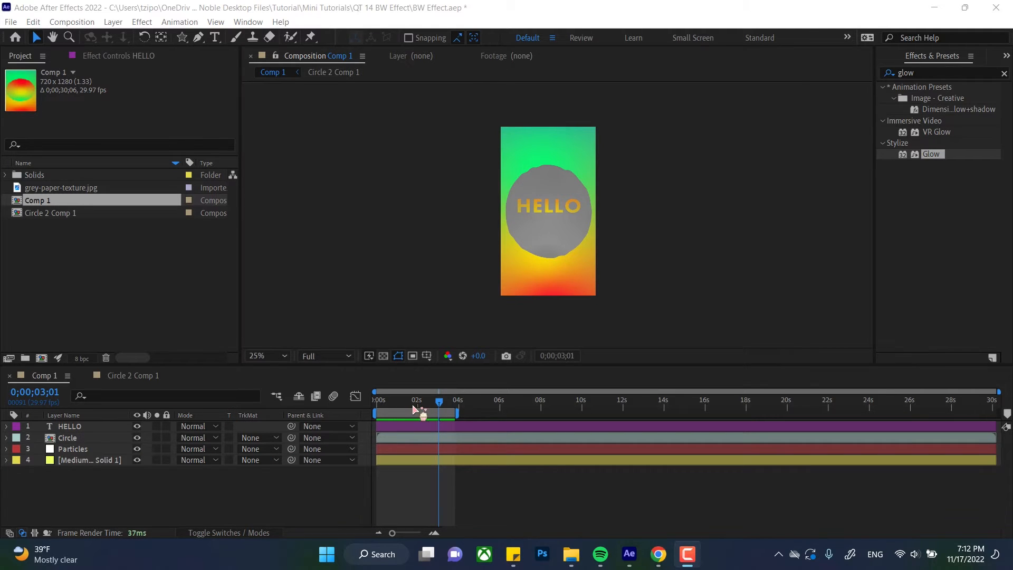
pyautogui.moveTo(814, 425)
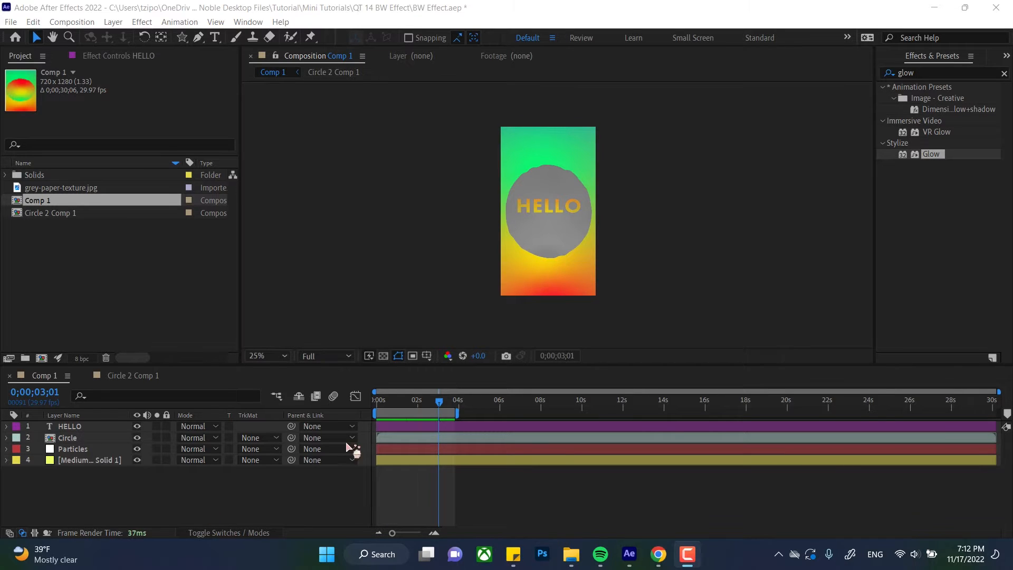
# Raise the Circle layer to the top, then drag it below Medium Yellow Solid 1.
pyautogui.click(69, 426)
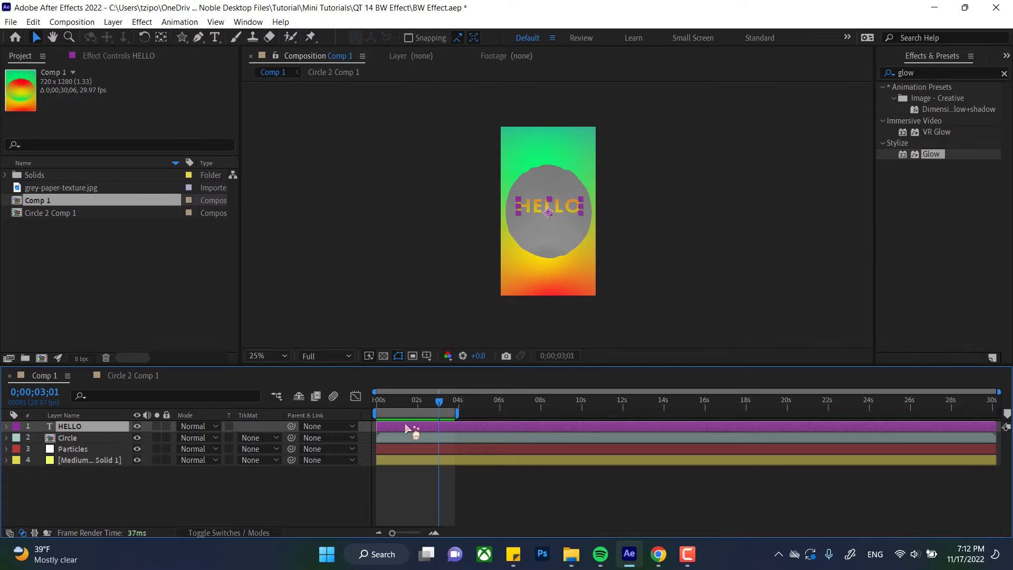
pyautogui.click(73, 449)
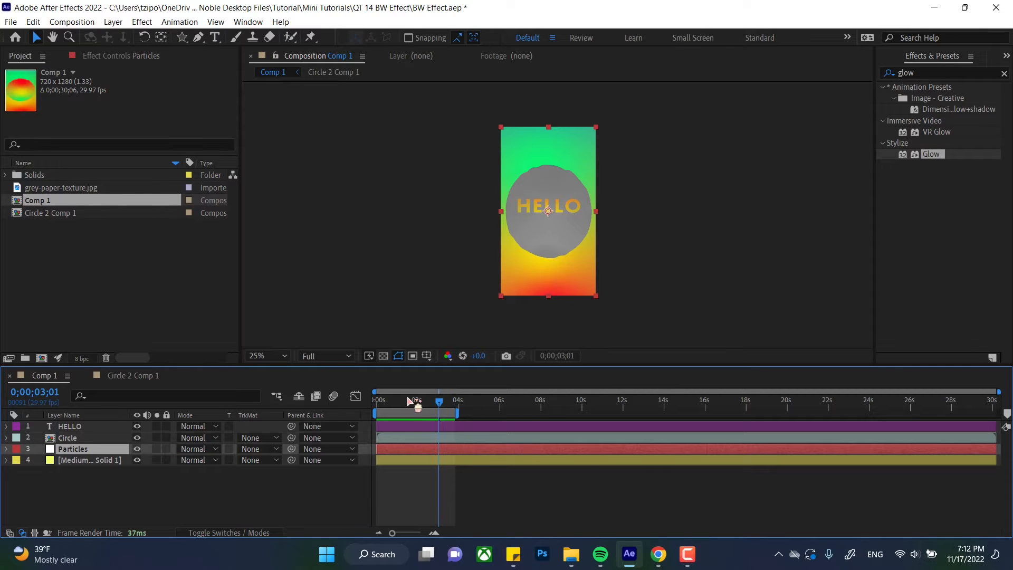
pyautogui.moveTo(439, 410); pyautogui.dragTo(413, 410)
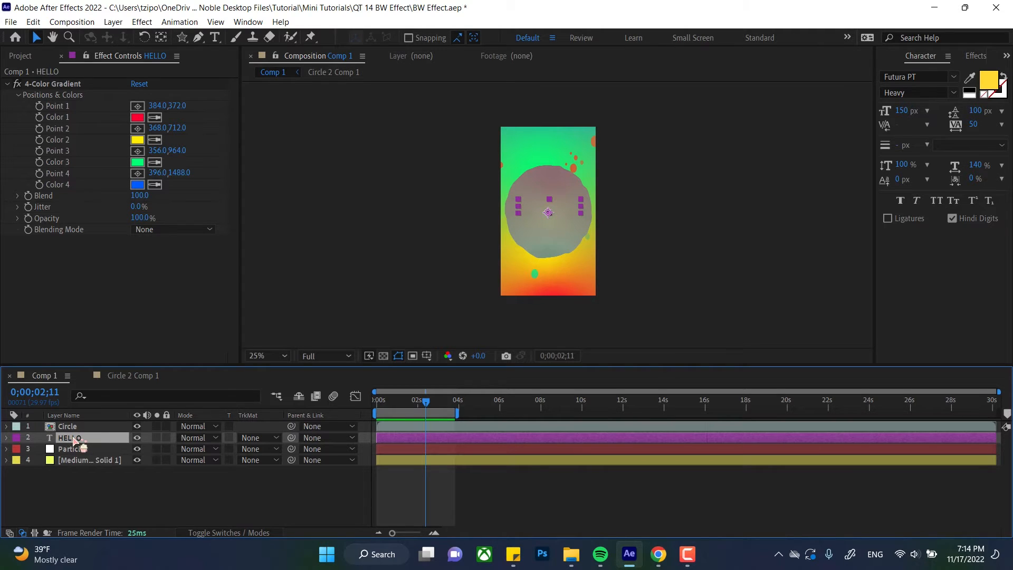
pyautogui.click(67, 425)
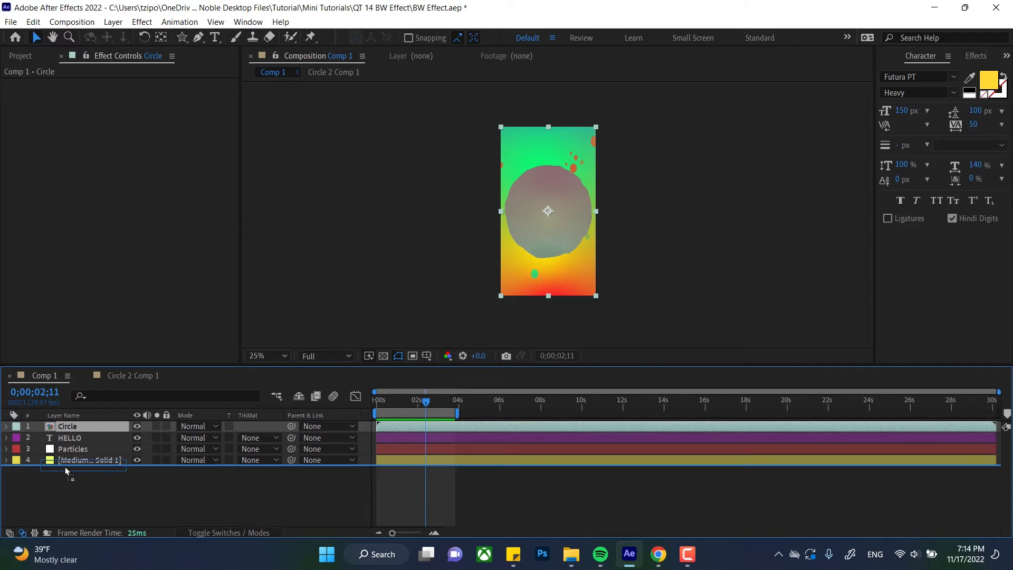
pyautogui.moveTo(67, 426); pyautogui.dragTo(67, 459)
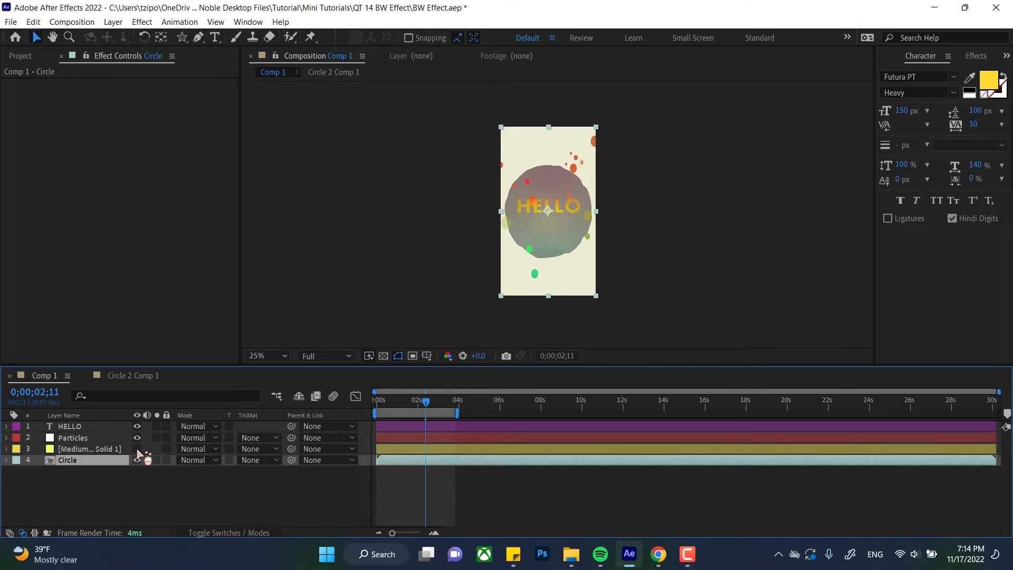
pyautogui.moveTo(580, 202)
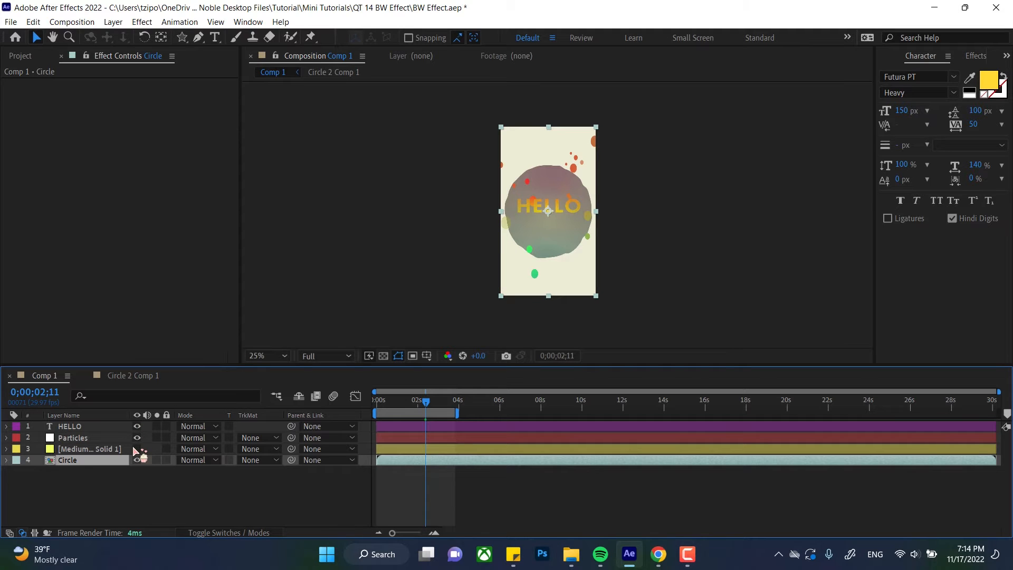
# Drag Particles beneath Circle and the solid, then reselect the HELLO layer.
pyautogui.click(72, 437)
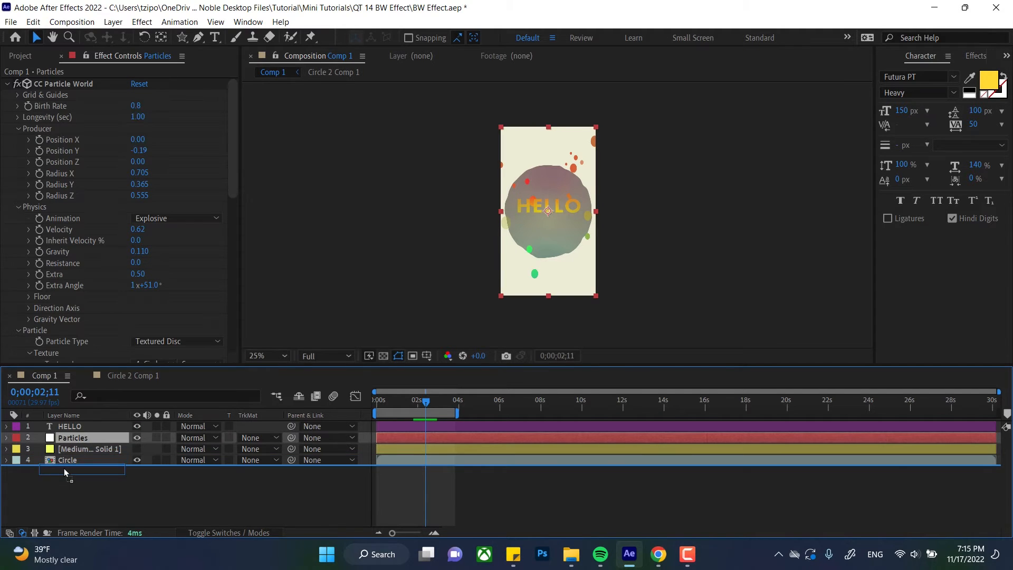
pyautogui.moveTo(72, 437); pyautogui.dragTo(72, 459)
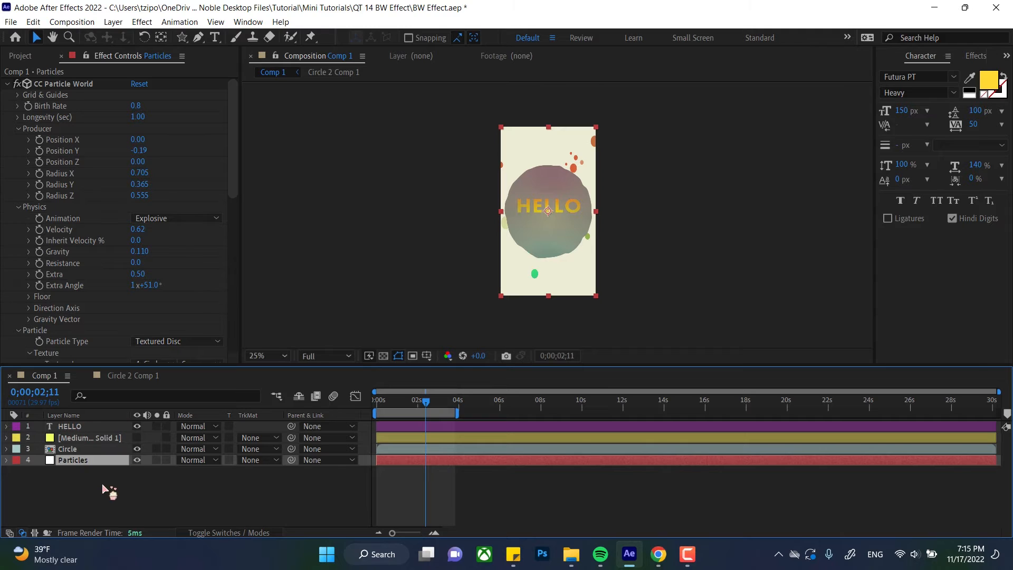
pyautogui.click(69, 426)
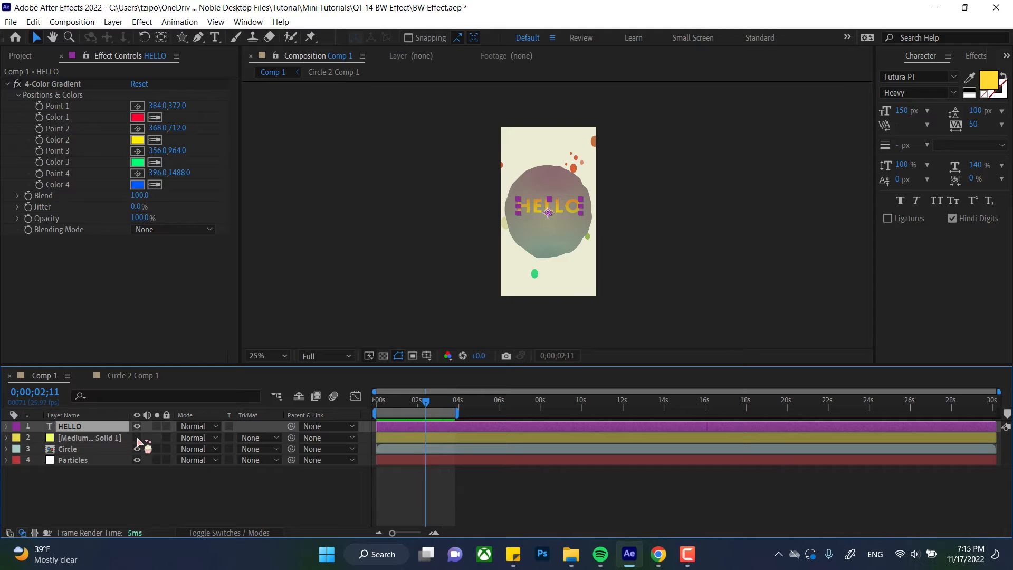
# Drag Medium Yellow Solid 1 beneath Particles to restore the gradient background.
pyautogui.click(91, 437)
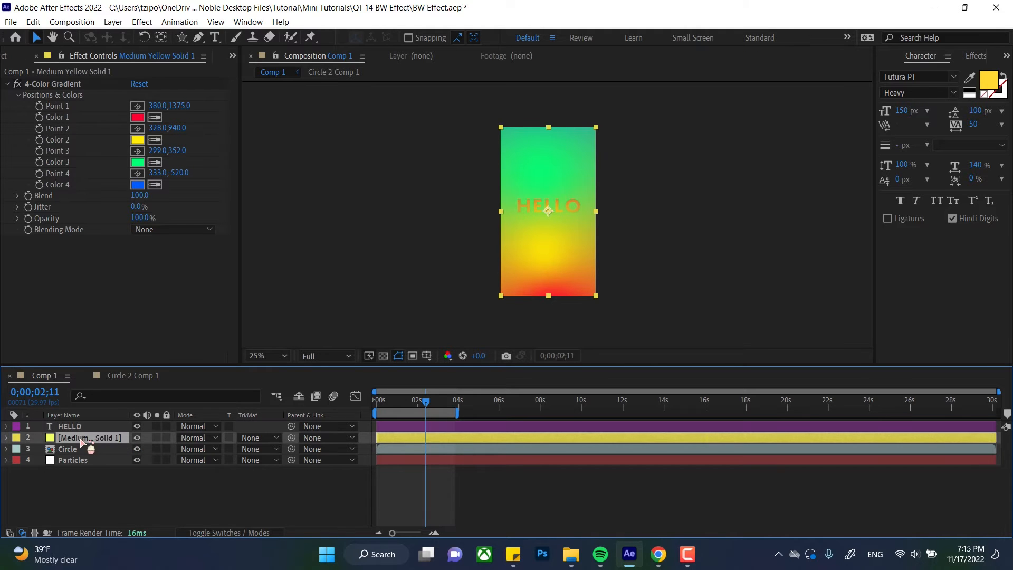
pyautogui.moveTo(91, 437); pyautogui.dragTo(90, 460)
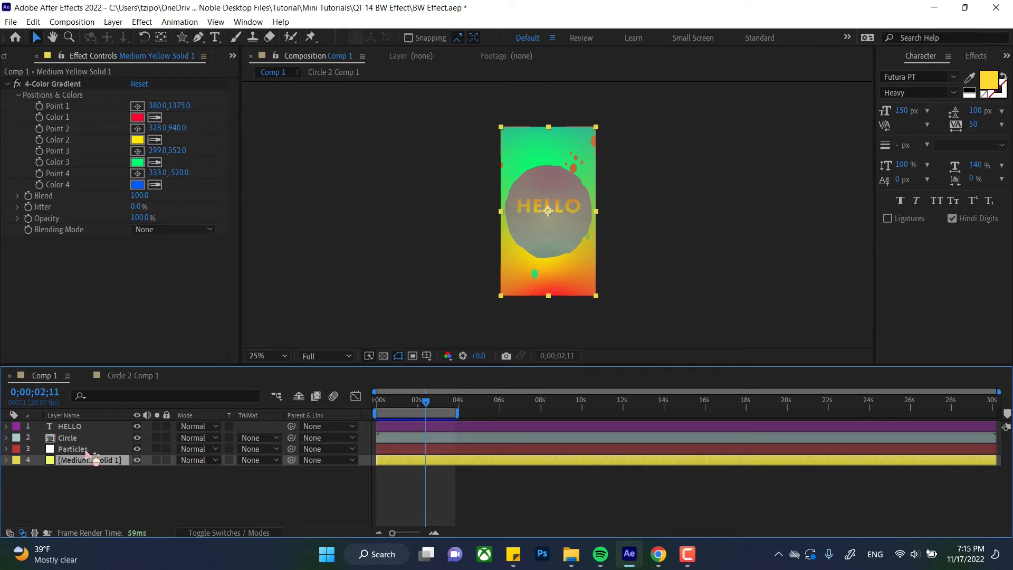
pyautogui.click(74, 449)
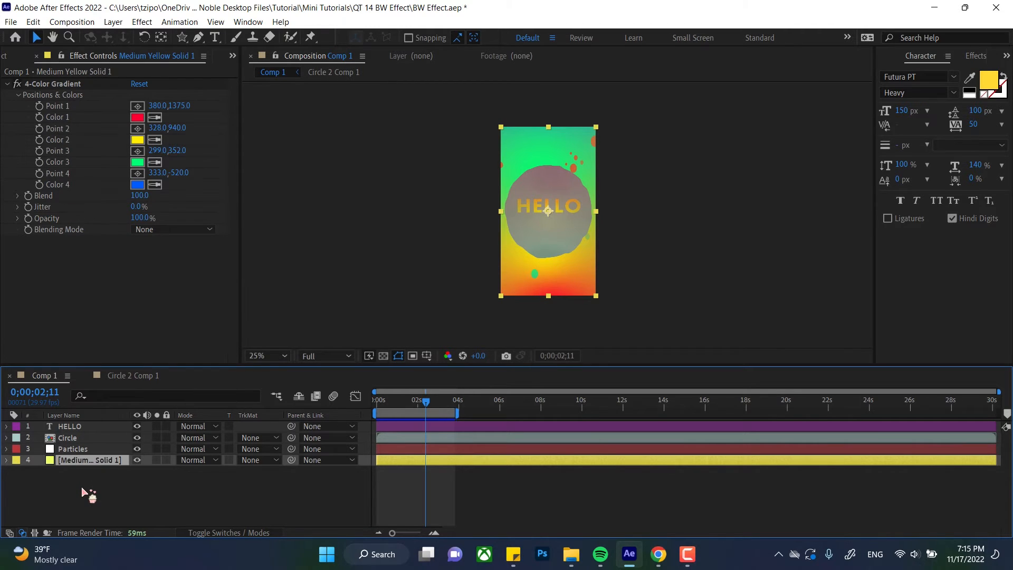
# Rename the Medium Yellow Solid 1 layer to 'BG'.
pyautogui.doubleClick(91, 459)
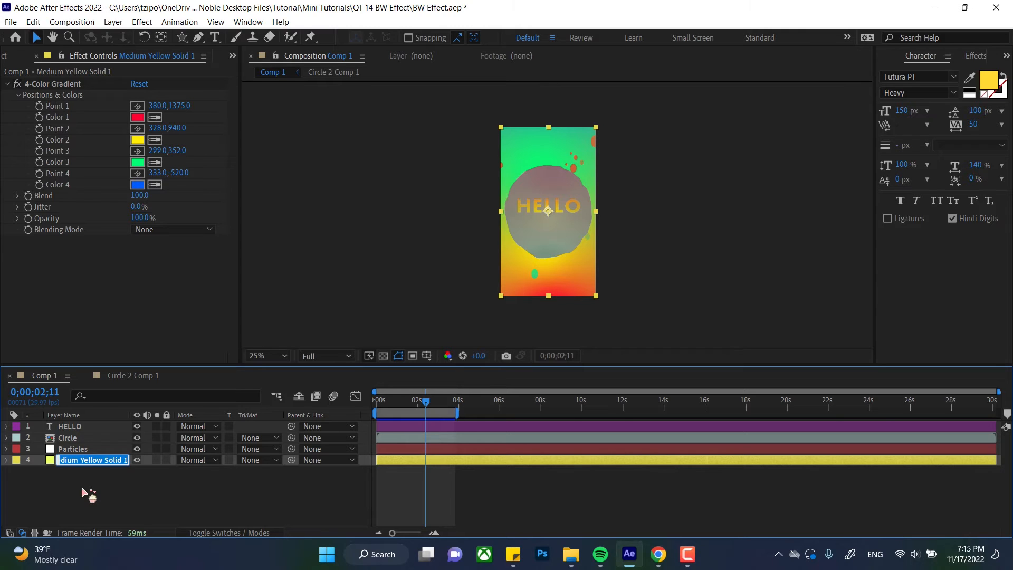
pyautogui.write('BG')
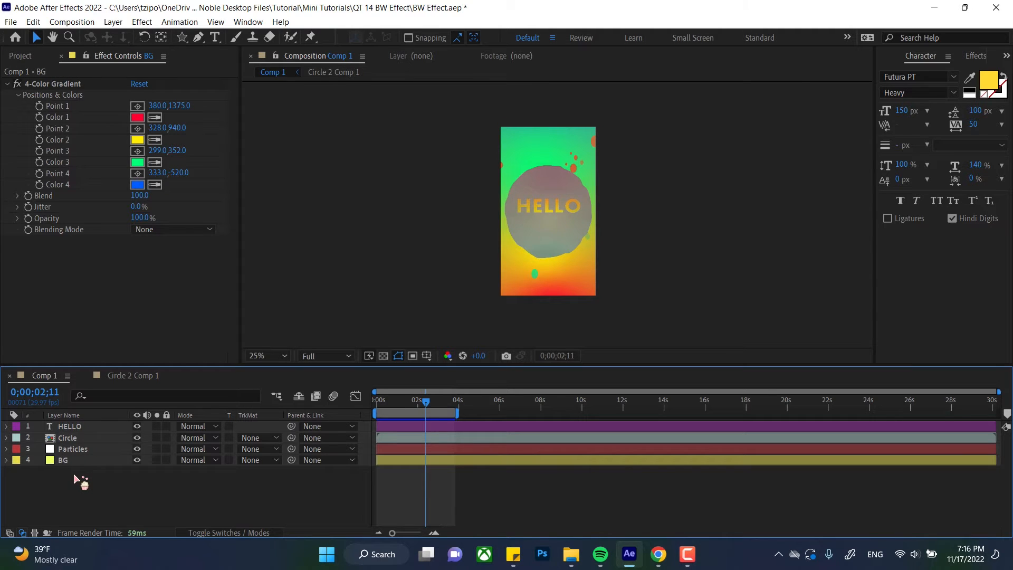
pyautogui.moveTo(76, 482)
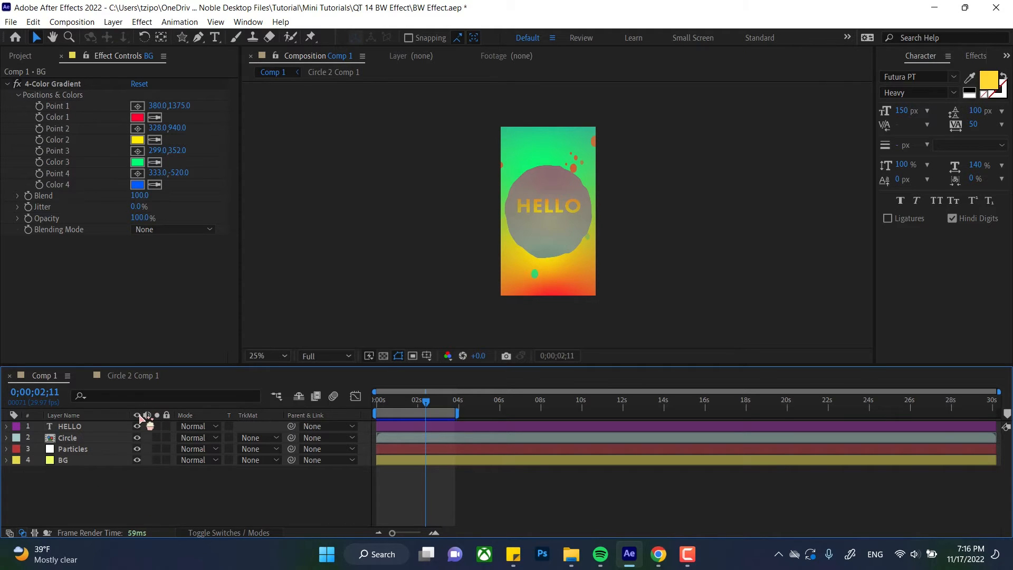
pyautogui.click(137, 426)
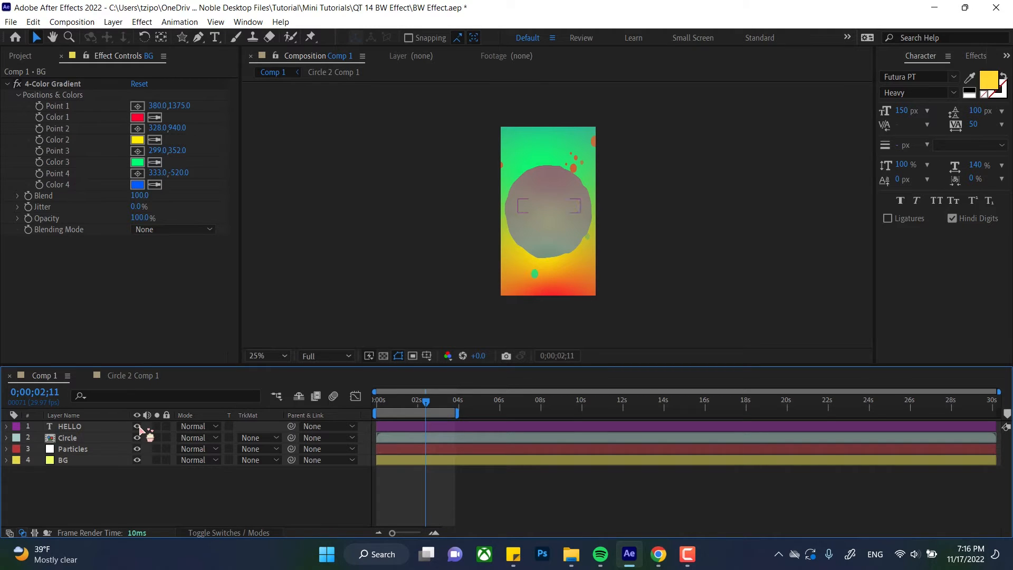
pyautogui.click(69, 426)
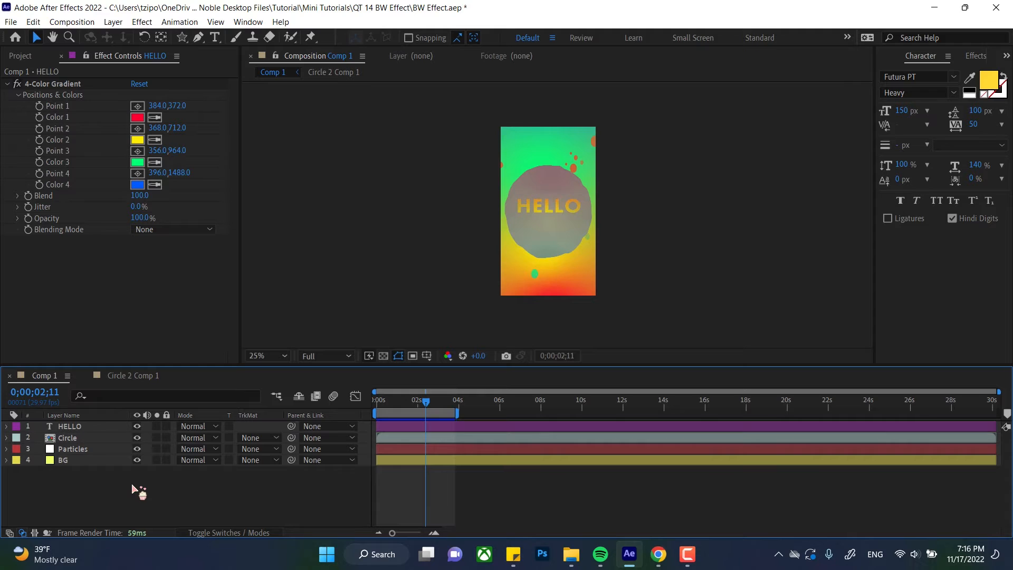
pyautogui.moveTo(572, 241)
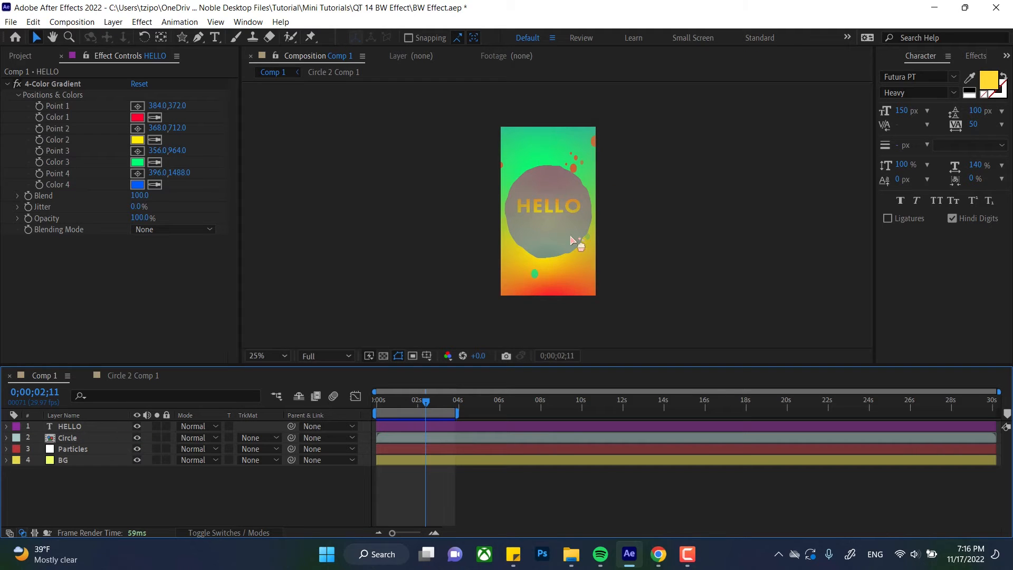
# Toggle the lock switches on HELLO, Circle, Particles and BG, leaving all unlocked.
pyautogui.click(69, 426)
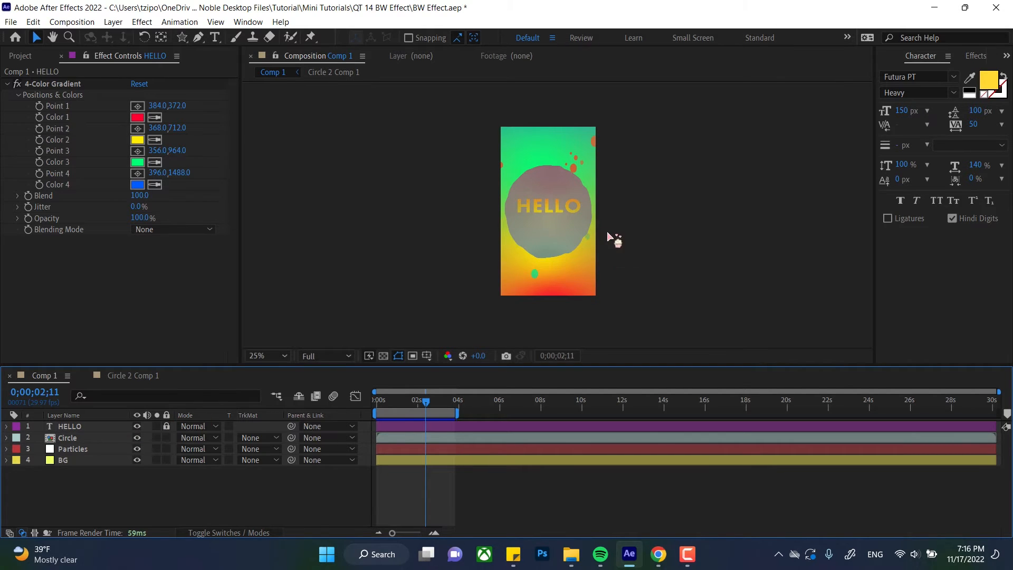
pyautogui.click(67, 437)
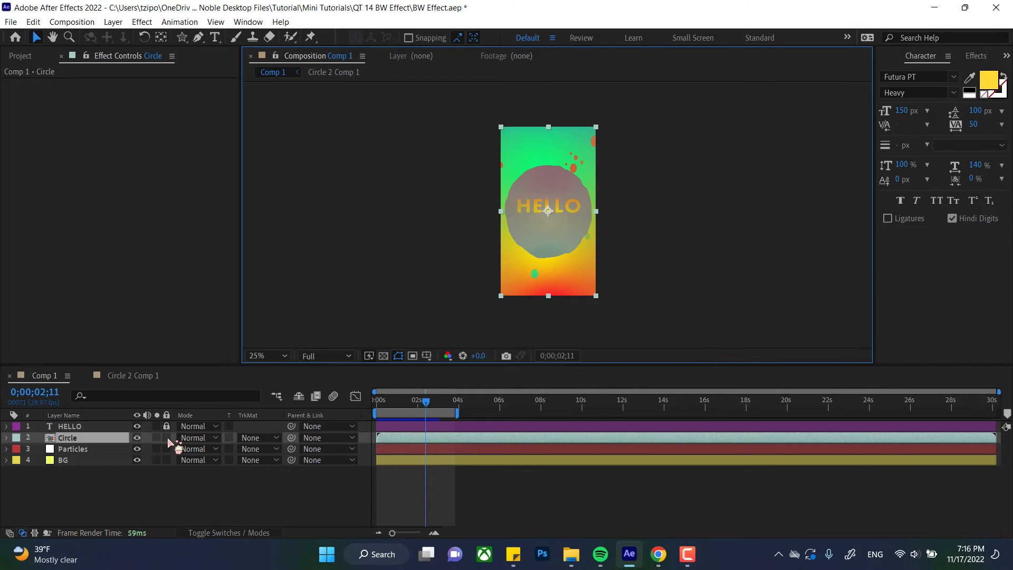
pyautogui.click(73, 449)
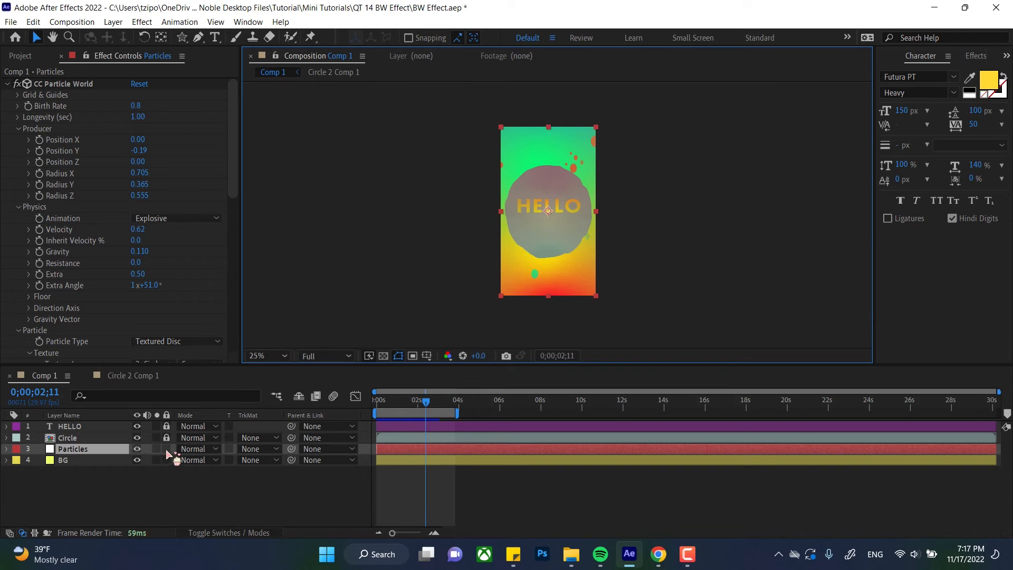
pyautogui.click(63, 460)
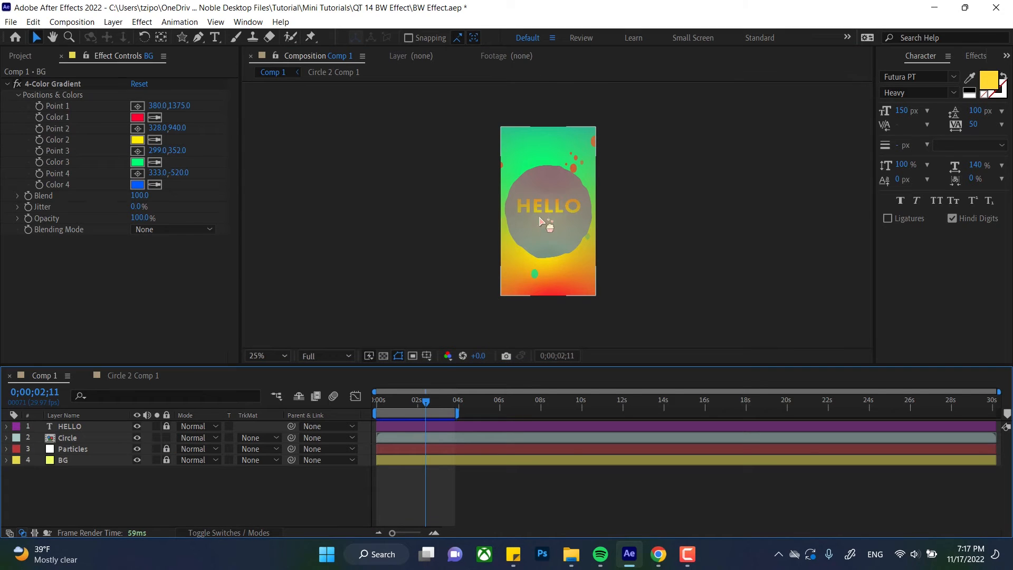
pyautogui.click(67, 438)
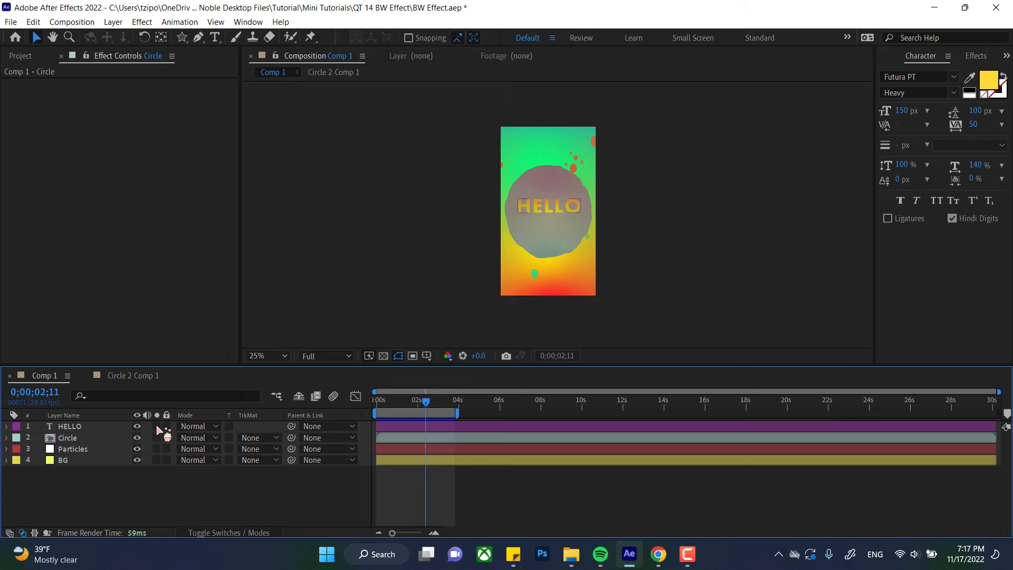
# Solo the HELLO layer, then unsolo and select HELLO for its effect settings.
pyautogui.click(136, 437)
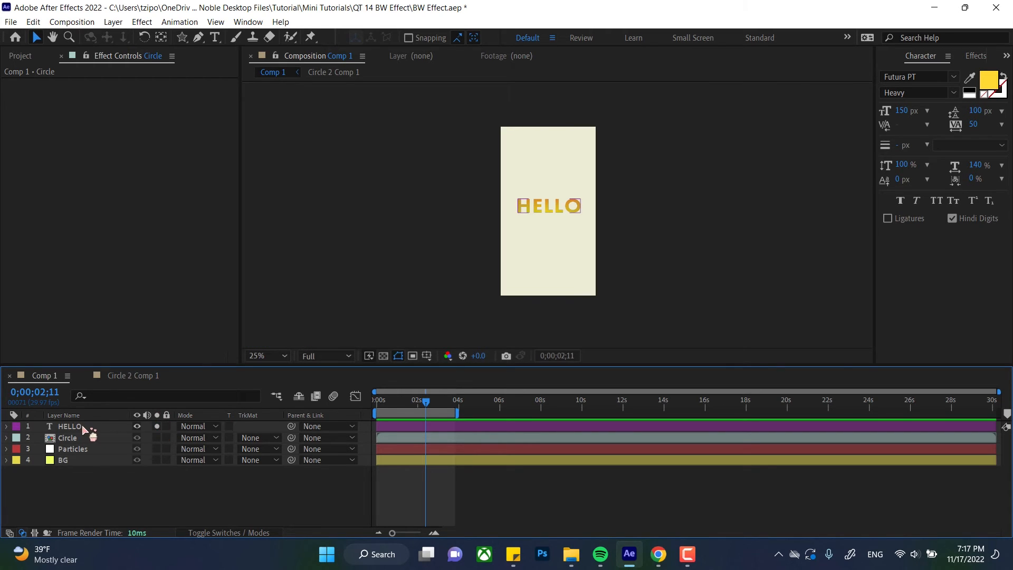
pyautogui.click(70, 426)
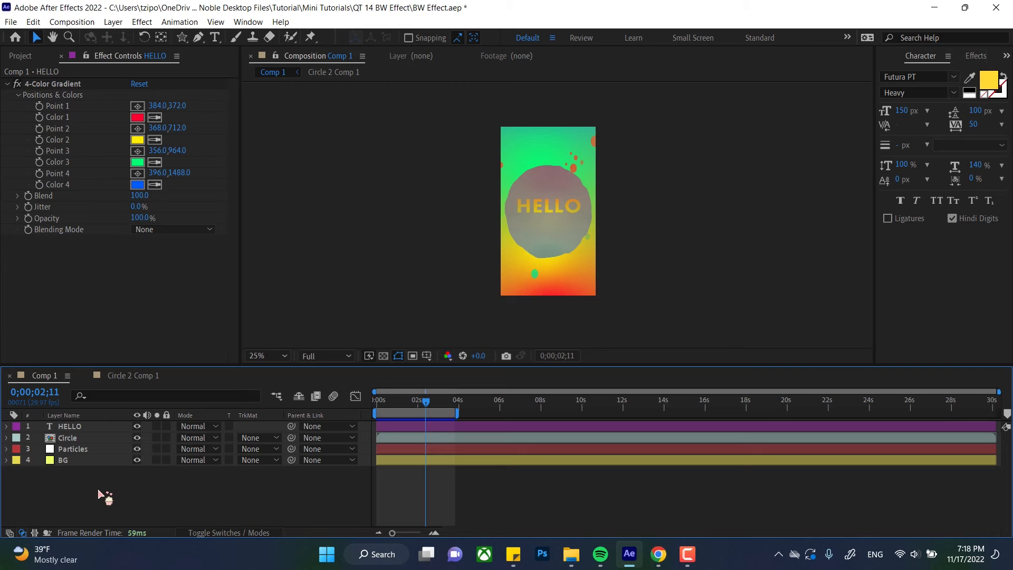
pyautogui.moveTo(347, 363)
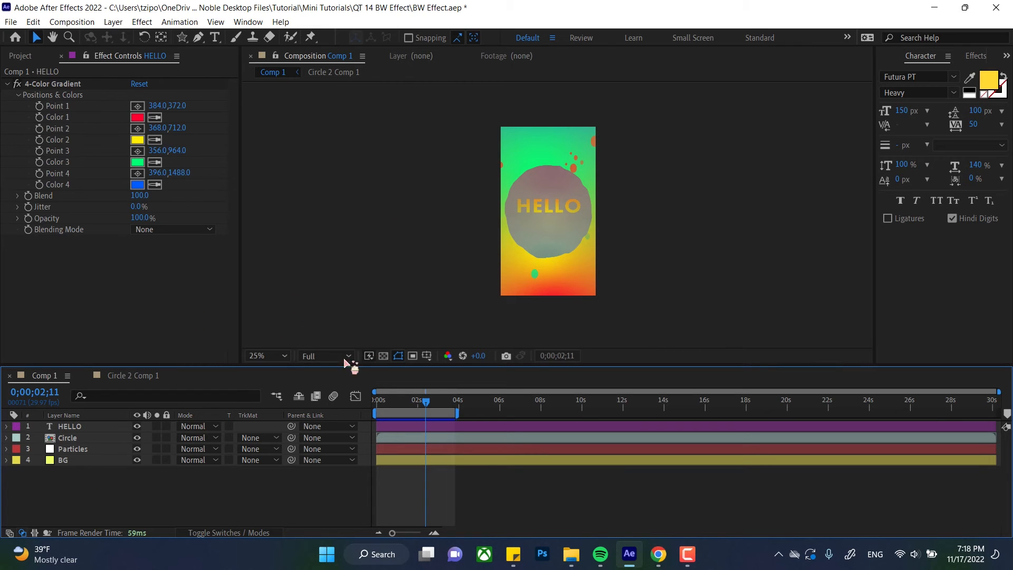
pyautogui.moveTo(417, 314)
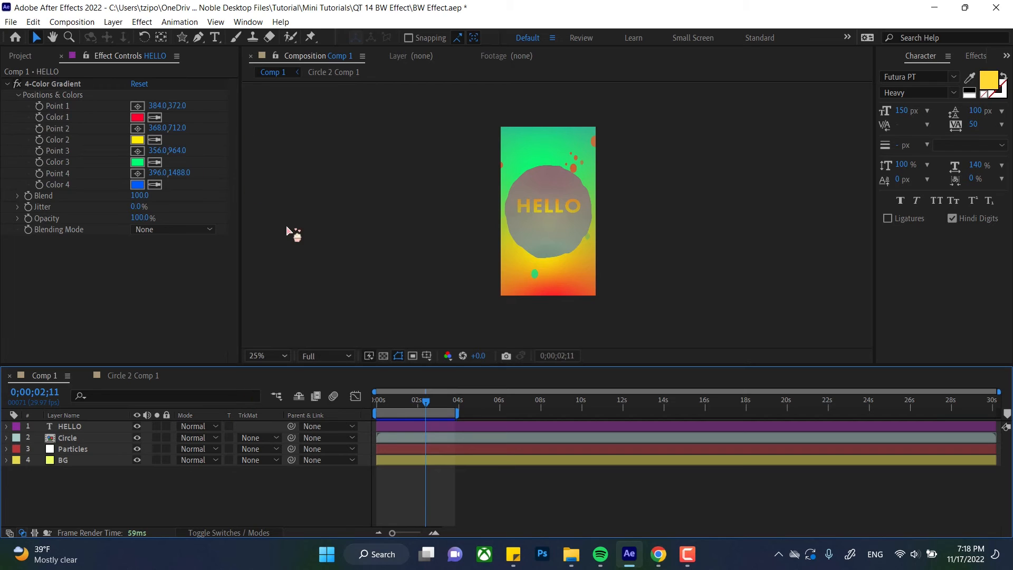
pyautogui.moveTo(371, 256)
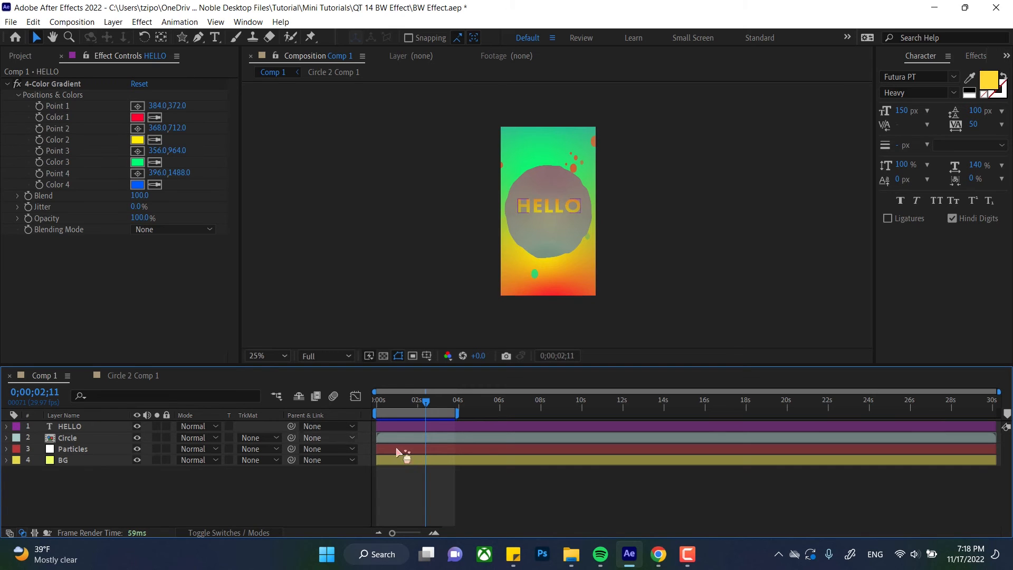
# Switch the Circle layer's label from Aqua to Pink.
pyautogui.click(67, 437)
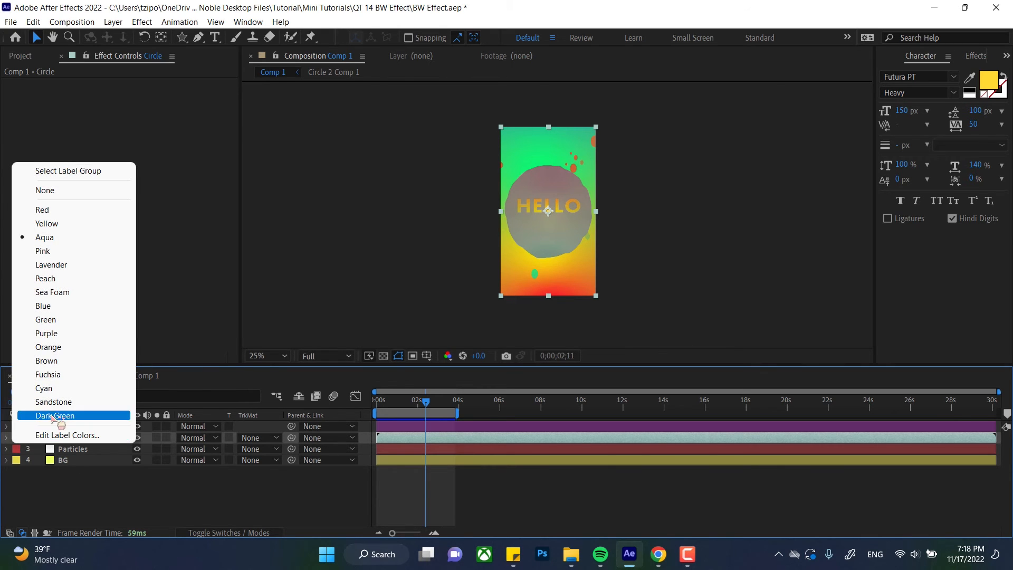
pyautogui.moveTo(43, 251)
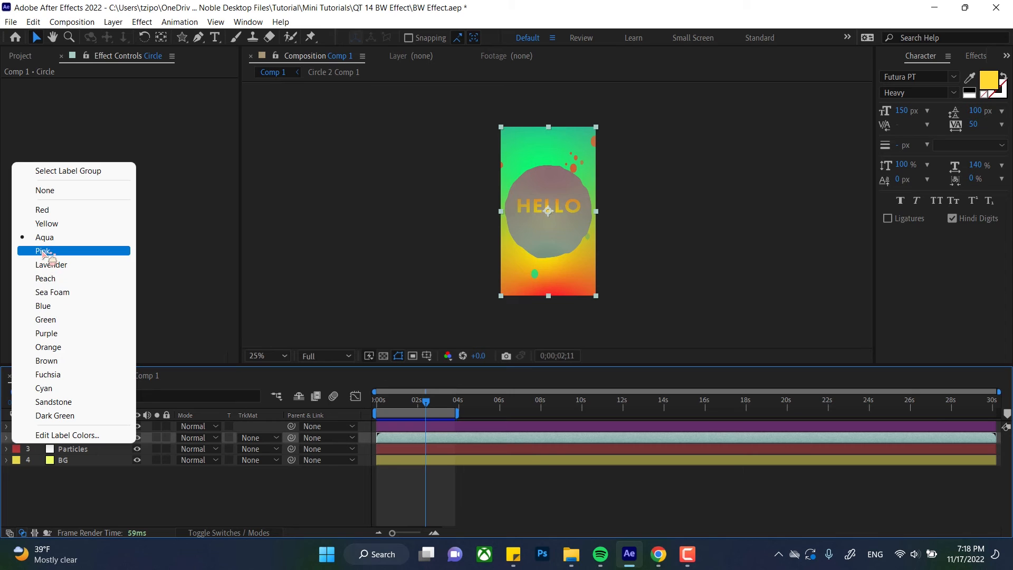
pyautogui.click(44, 251)
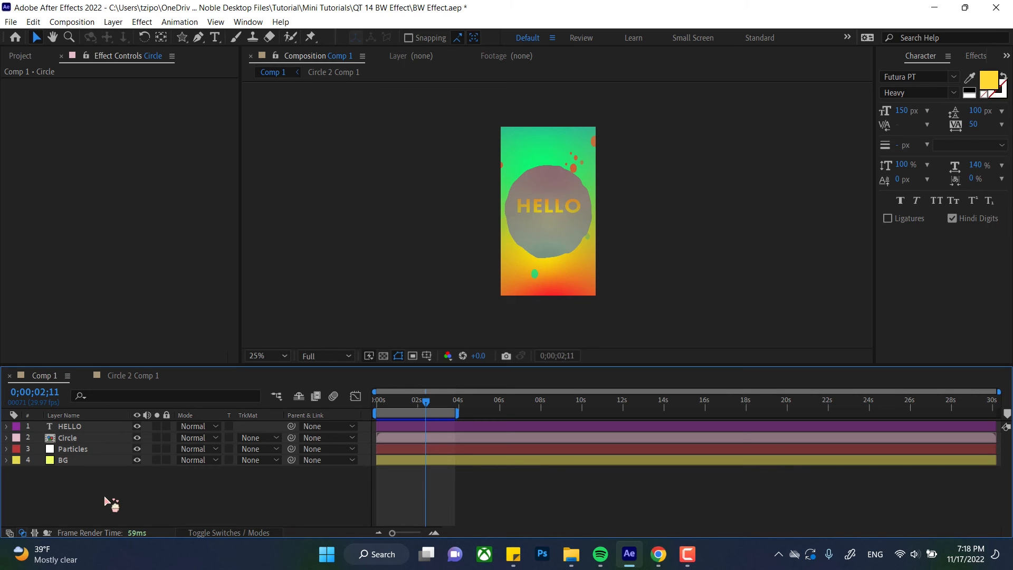
pyautogui.moveTo(217, 524)
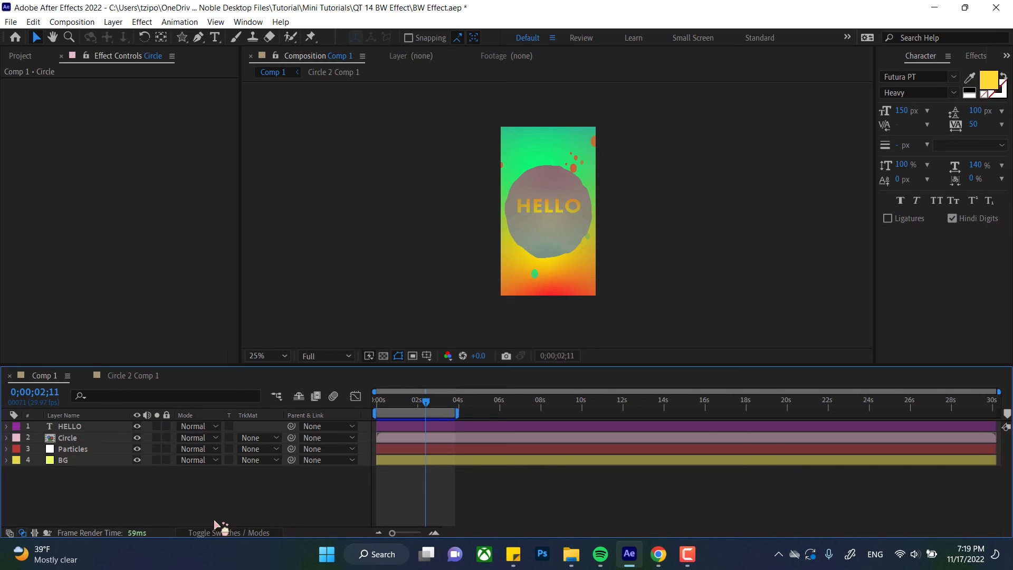
pyautogui.moveTo(186, 514)
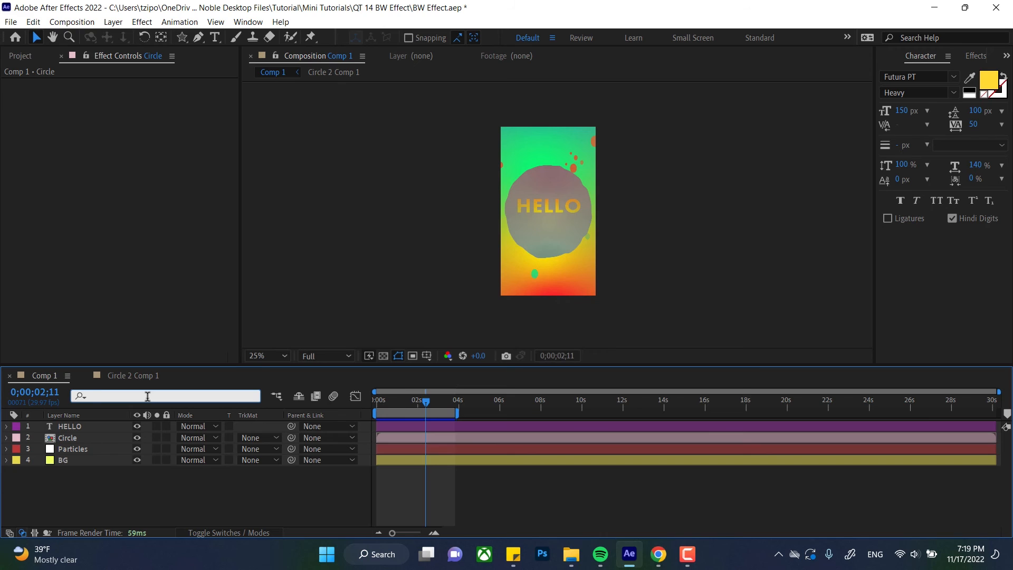
# Filter the timeline by 'gradient' and dismiss the search suggestions.
pyautogui.write('gradiew')
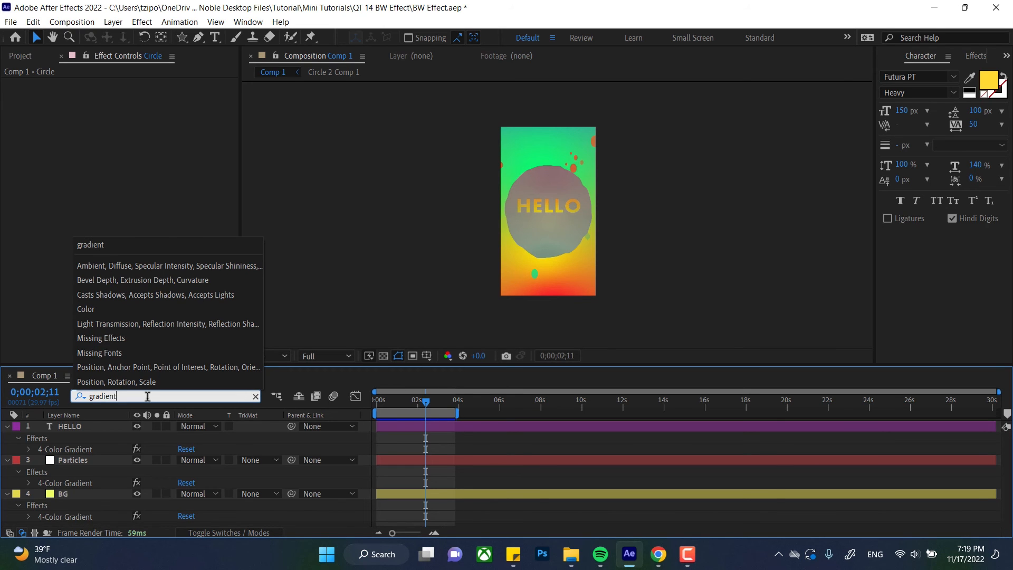
pyautogui.click(356, 288)
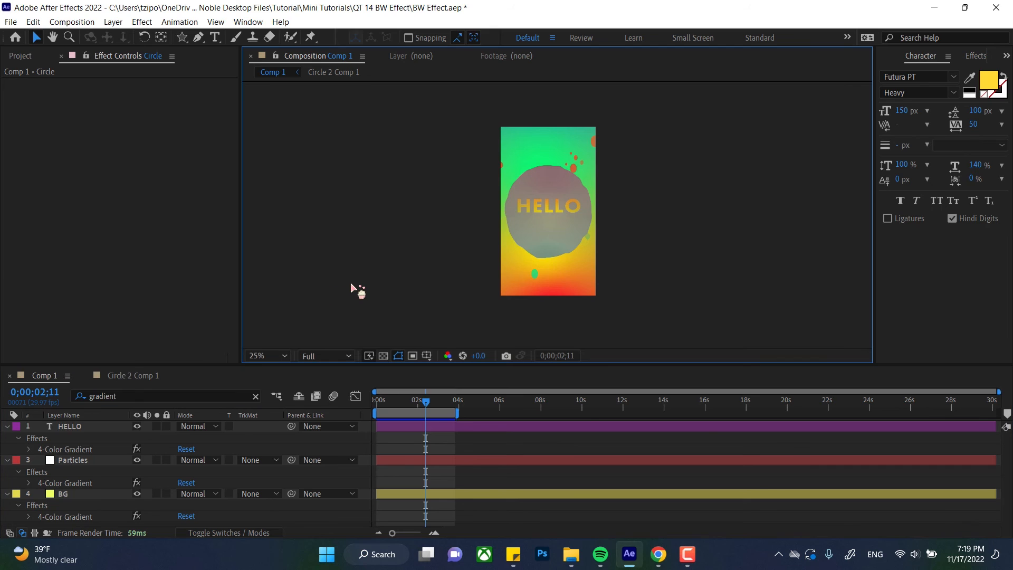
pyautogui.moveTo(68, 464)
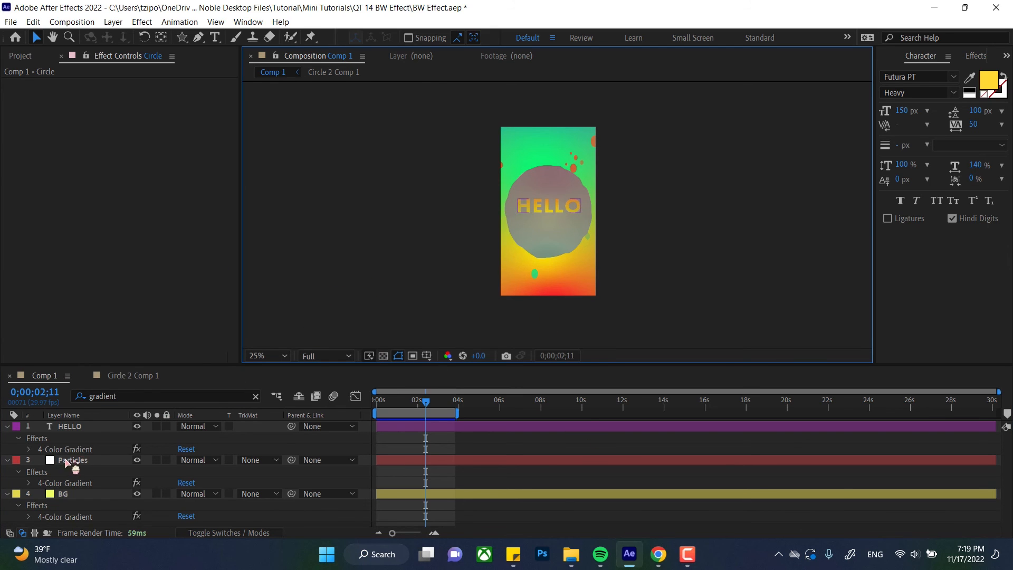
pyautogui.moveTo(71, 527)
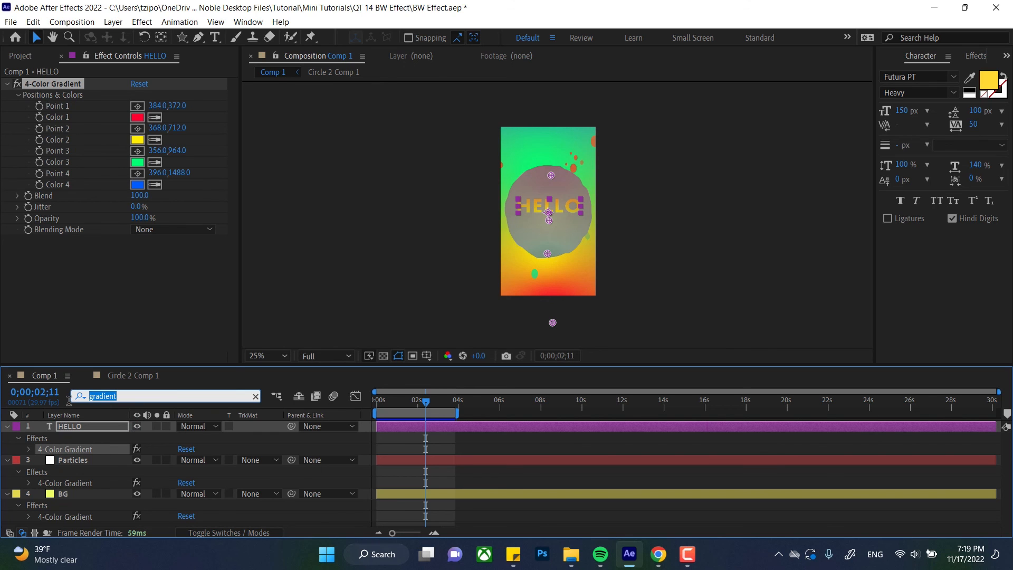
# Change the timeline search to 'rotation' to reveal HELLO's Rotation property.
pyautogui.write('rota')
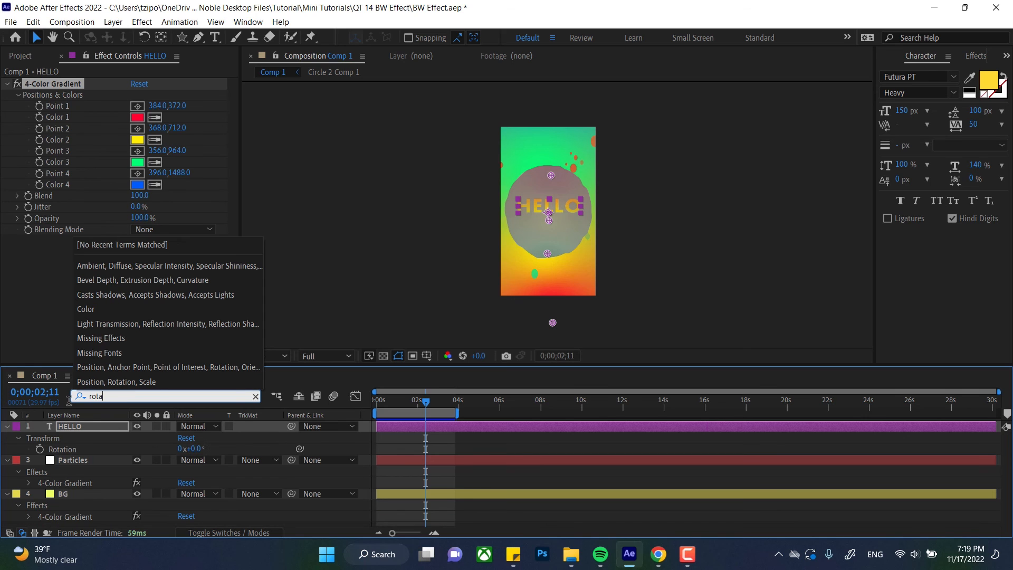
pyautogui.write('rotation')
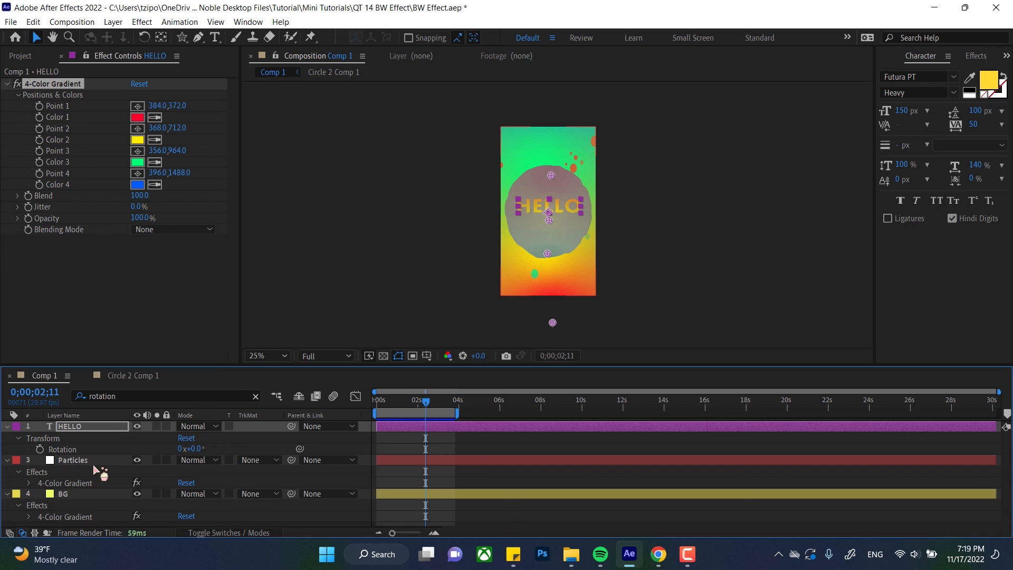
pyautogui.moveTo(215, 520)
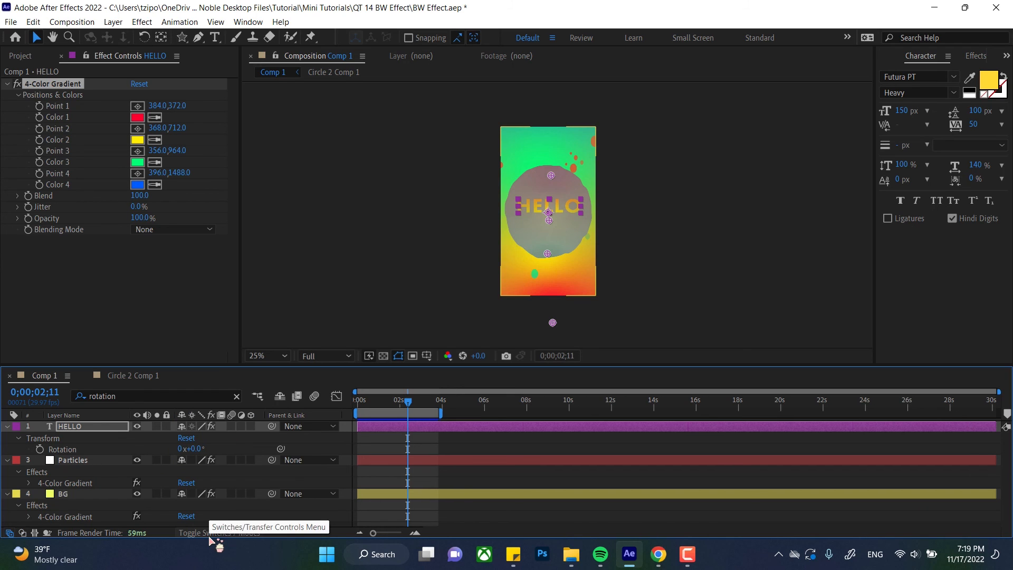
# Toggle the timeline back to the Modes columns for blending mode and track matte.
pyautogui.click(210, 533)
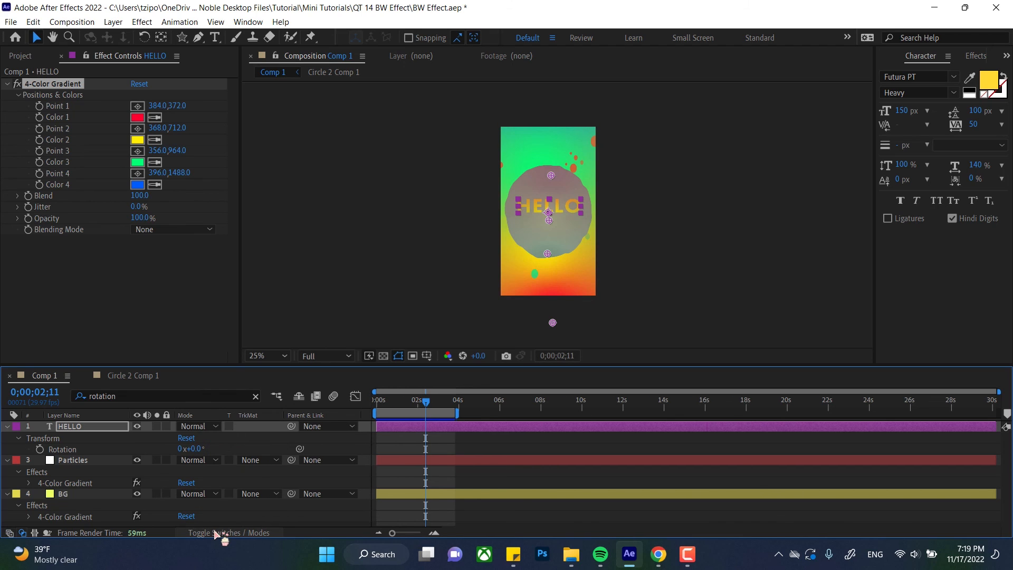
pyautogui.moveTo(265, 317)
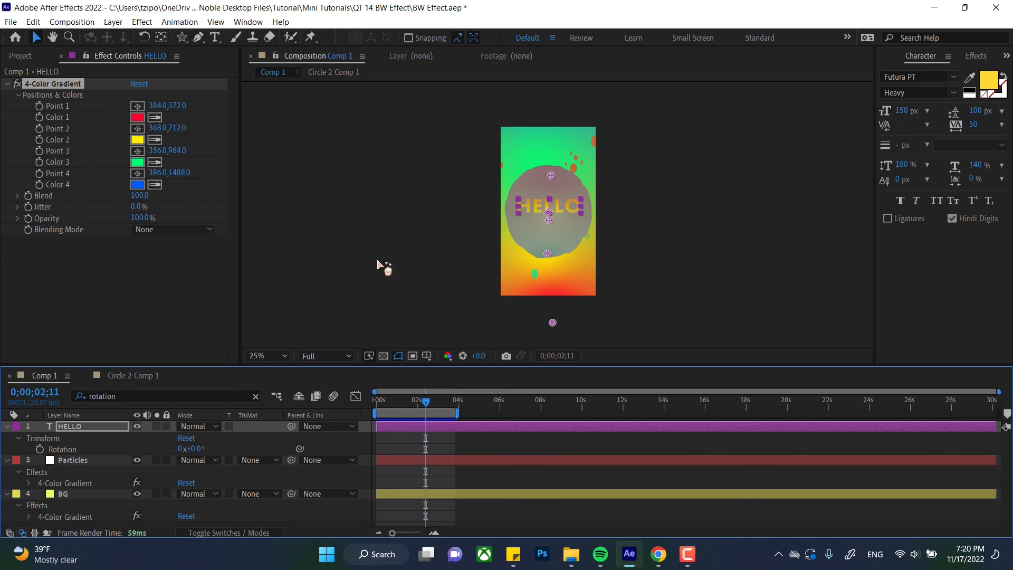
pyautogui.moveTo(464, 353)
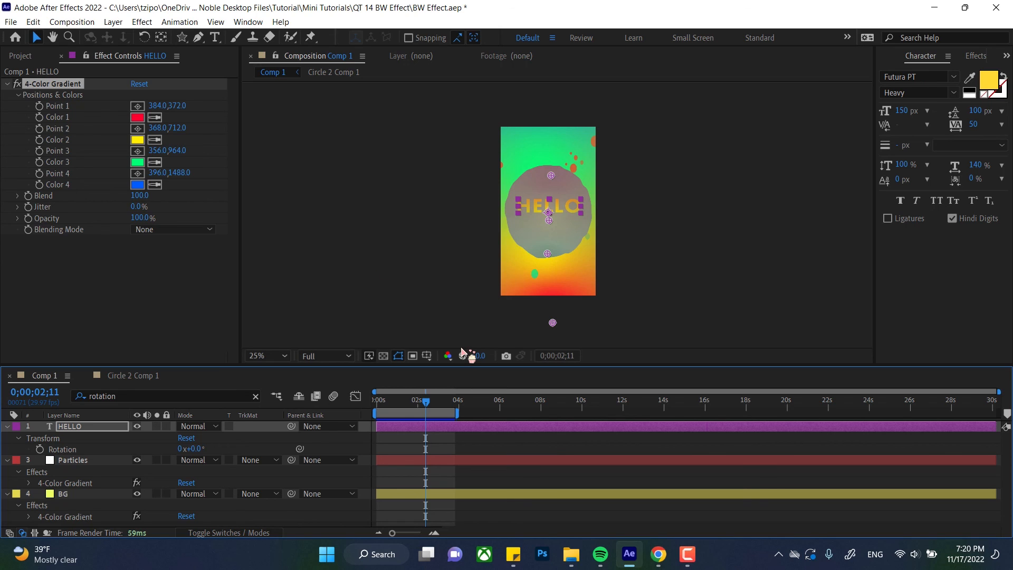